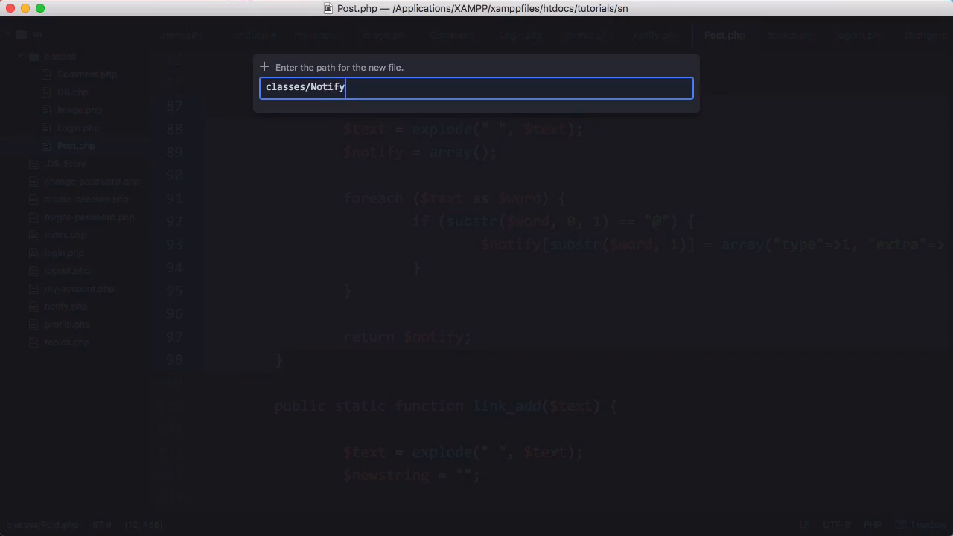
Create classes/Notify and return to the Post.php file to wire it in.
key(enter)
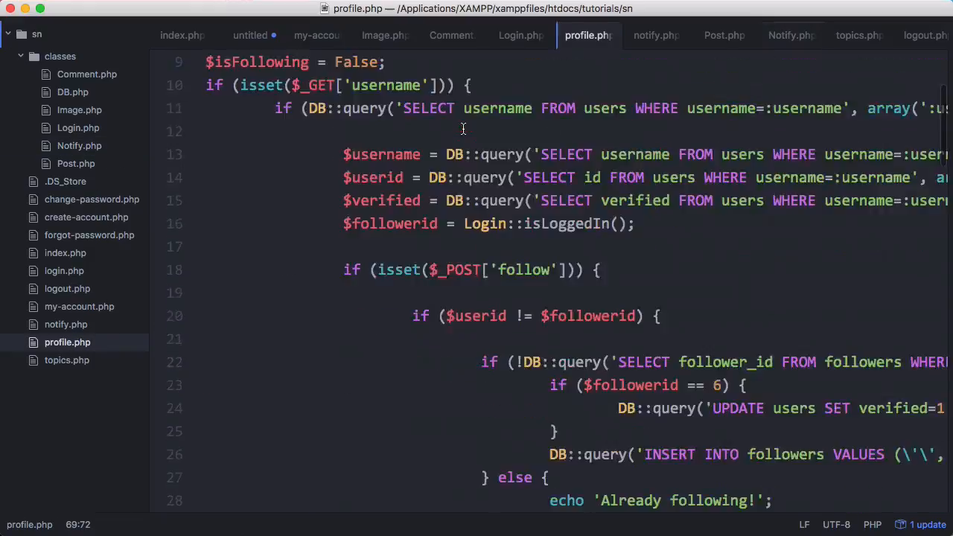
scroll(down, 3)
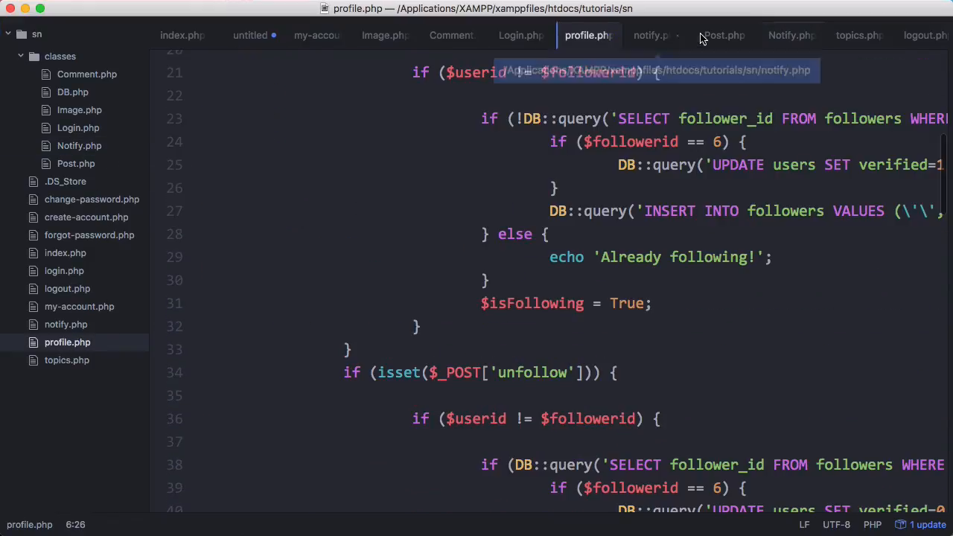
click(724, 36)
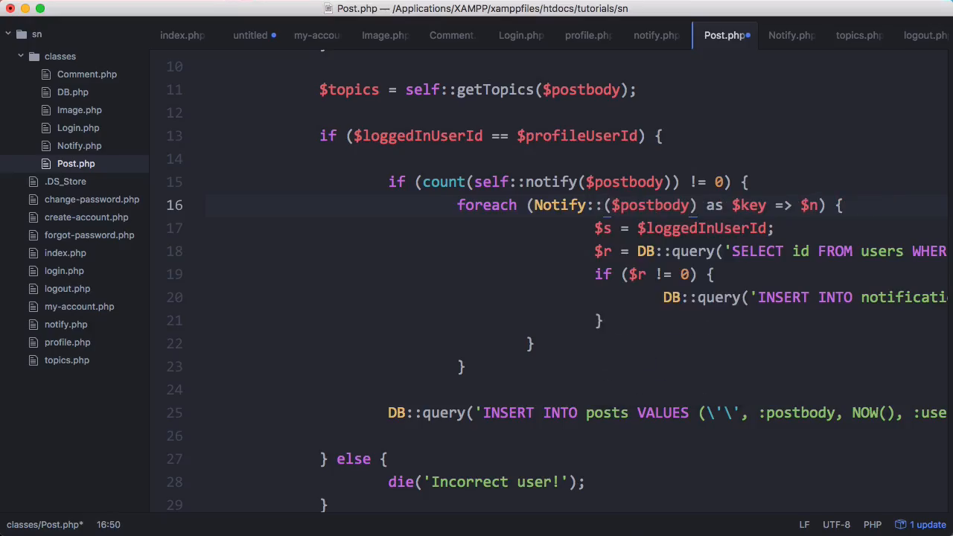
Complete the Notify::createNotify call in Post.php and review the Notify class.
text(createNotify)
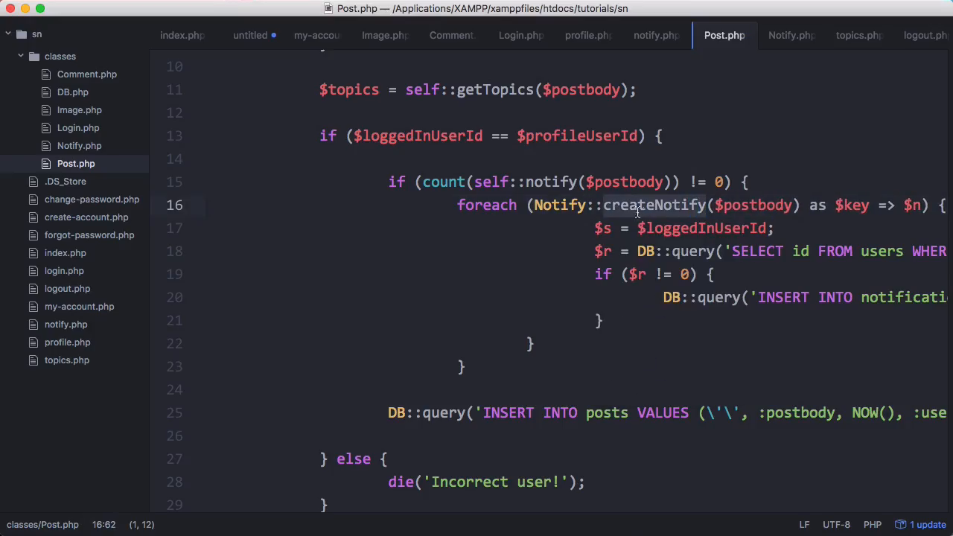
scroll(down, 3)
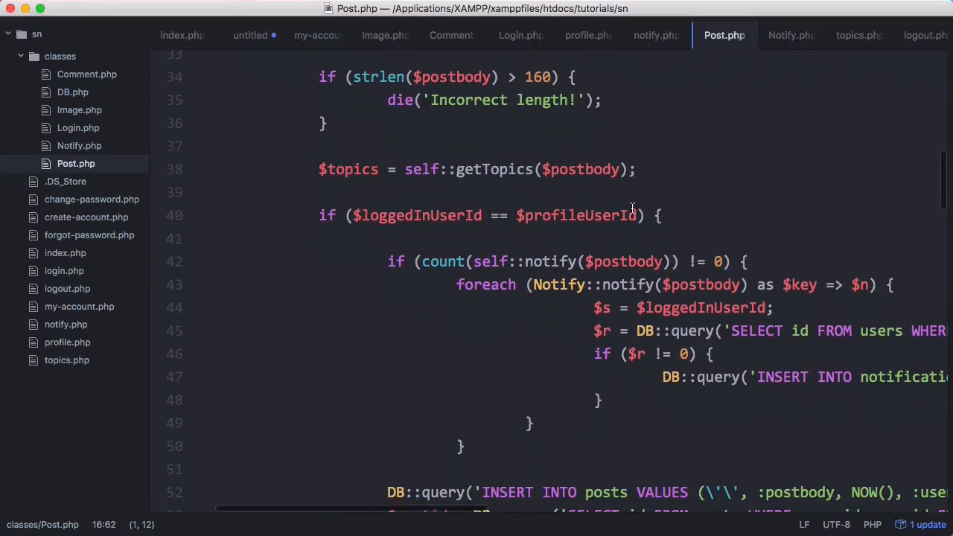
click(792, 35)
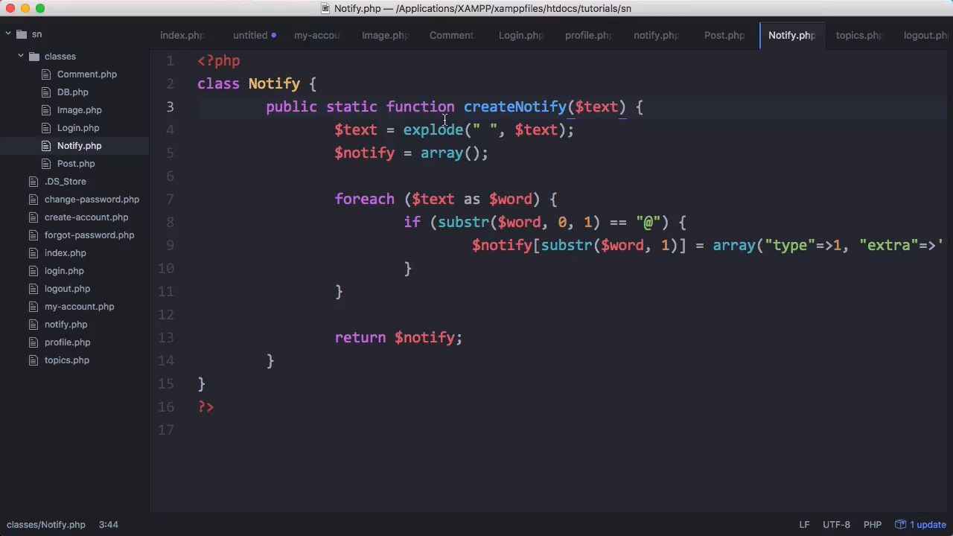
click(724, 36)
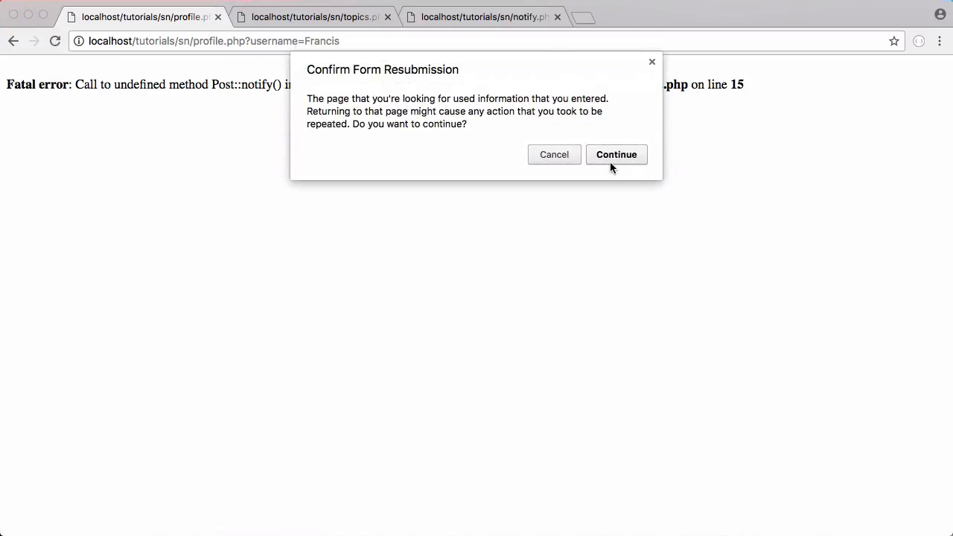
Continue the form resubmission so the profile page reloads.
click(617, 153)
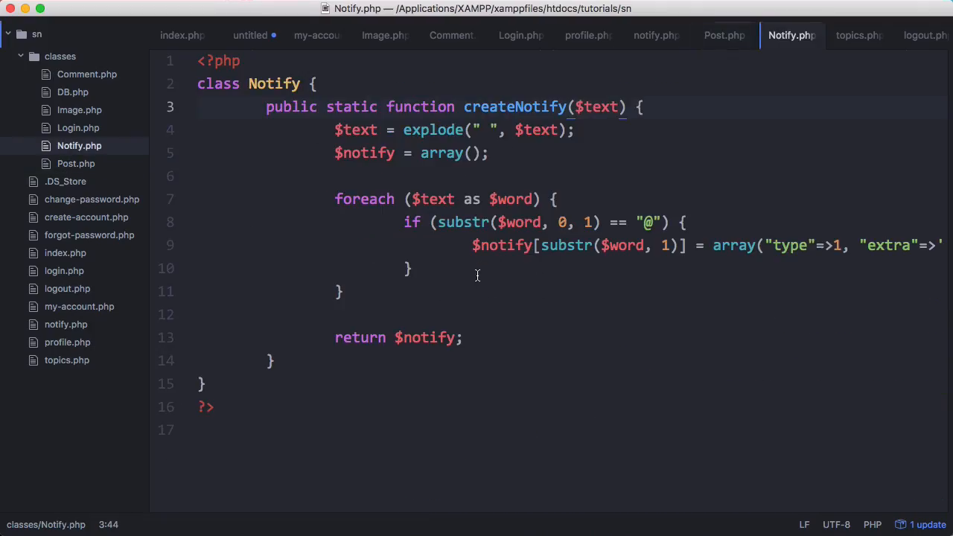
Add a Notify::createNotify(); call inside likePost's liking branch in Post.php.
click(724, 36)
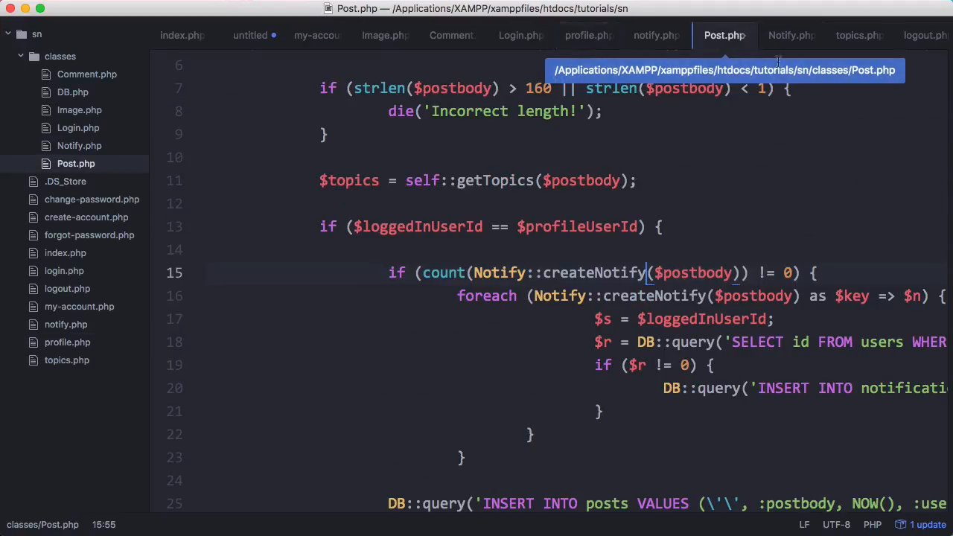
scroll(down, 3)
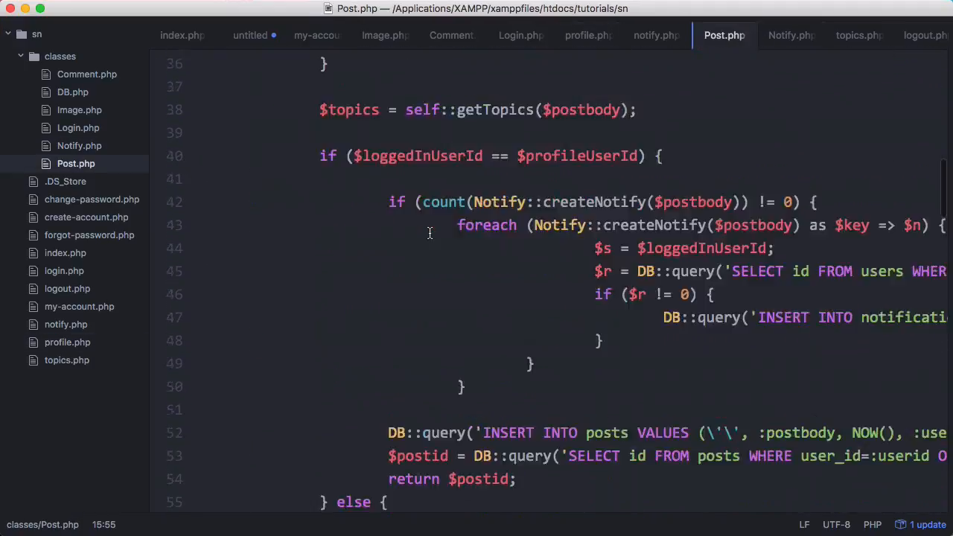
scroll(down, 3)
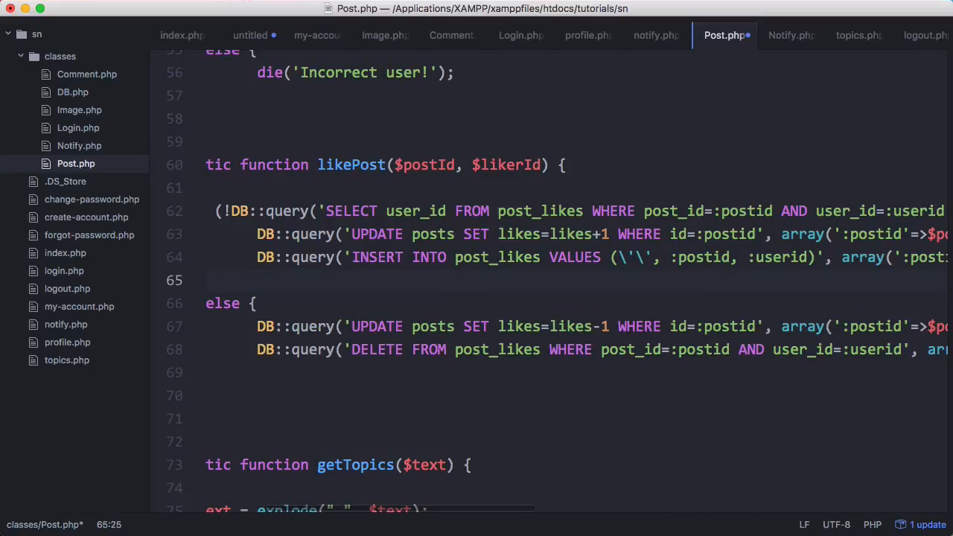
text(Notify::createNotify()
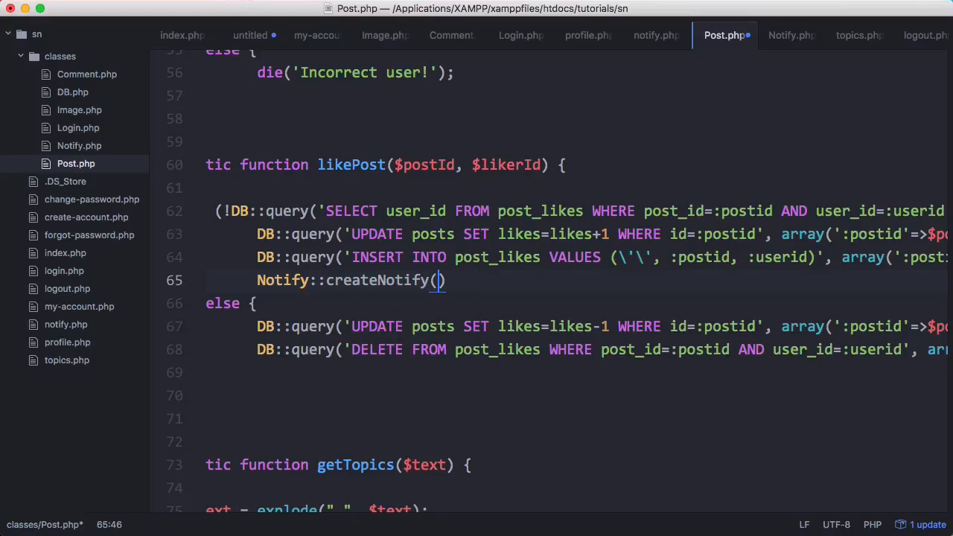
text(;)
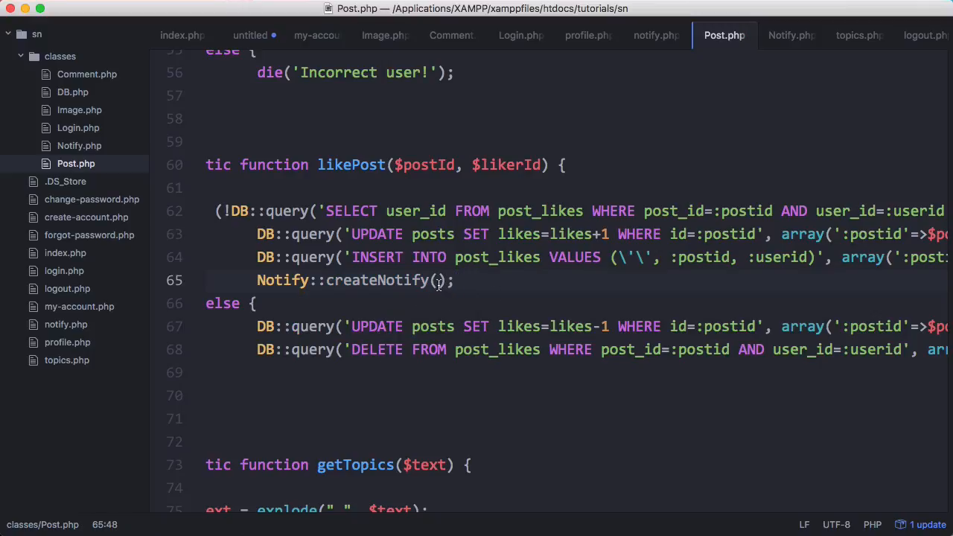
click(656, 35)
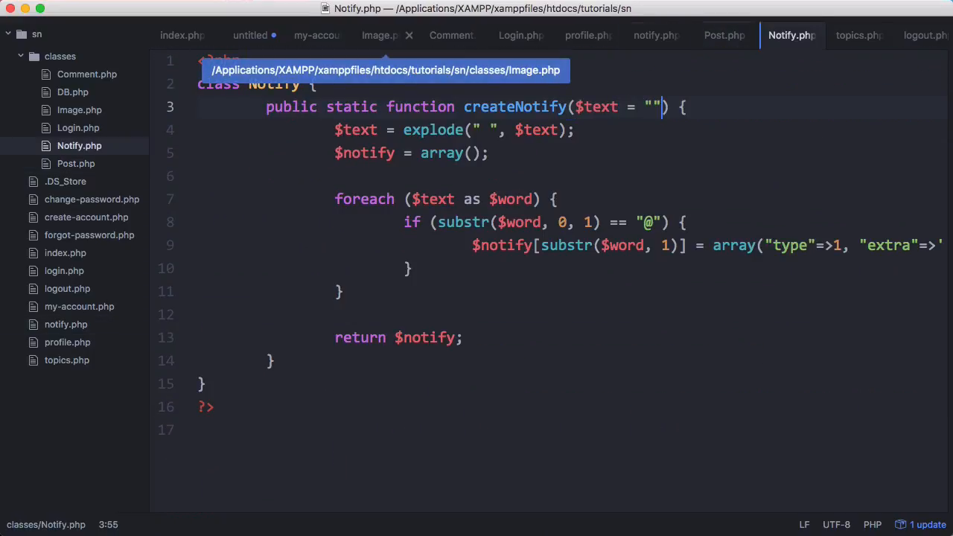
Start an if (count($text) == 0) branch in createNotify and pass "" from Post.php.
text(if (count)
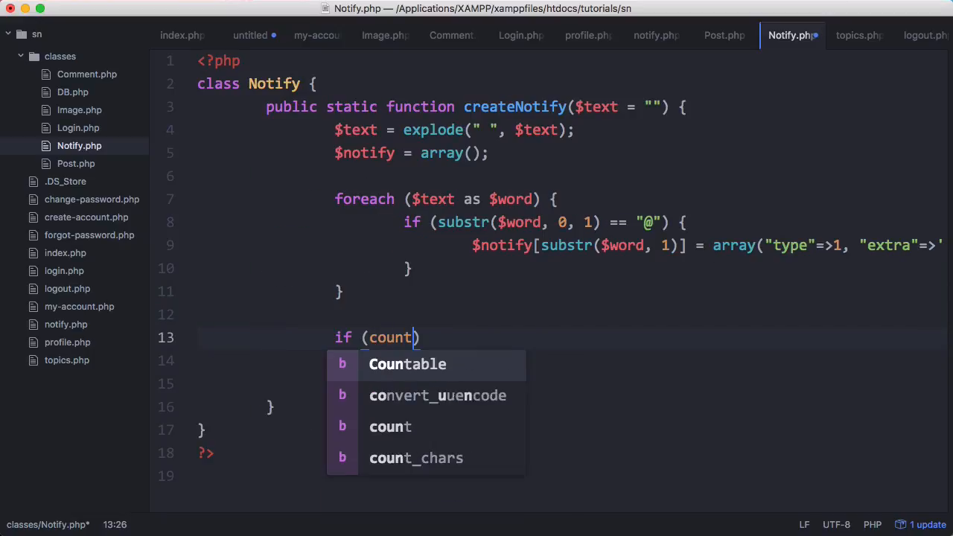
text(($text))
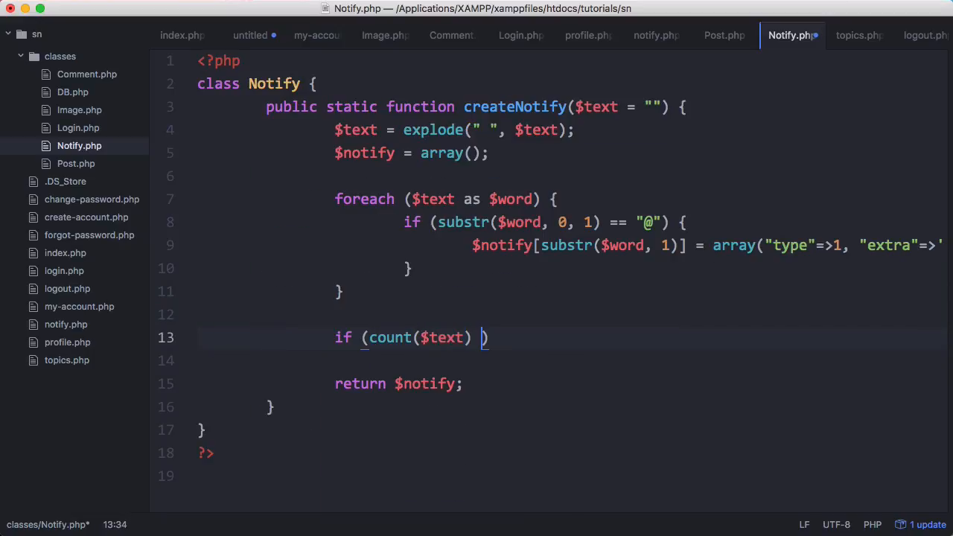
text(== 0) {)
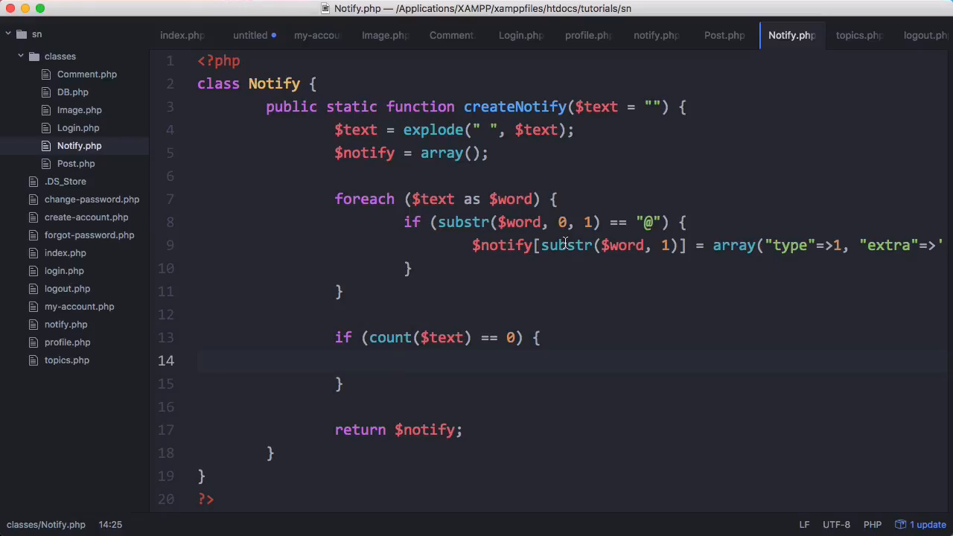
click(724, 36)
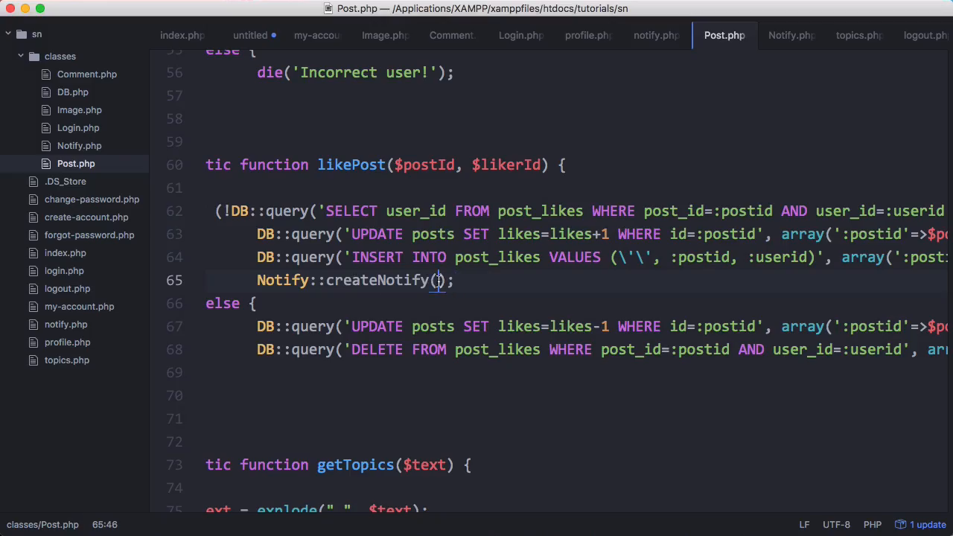
text("", $)
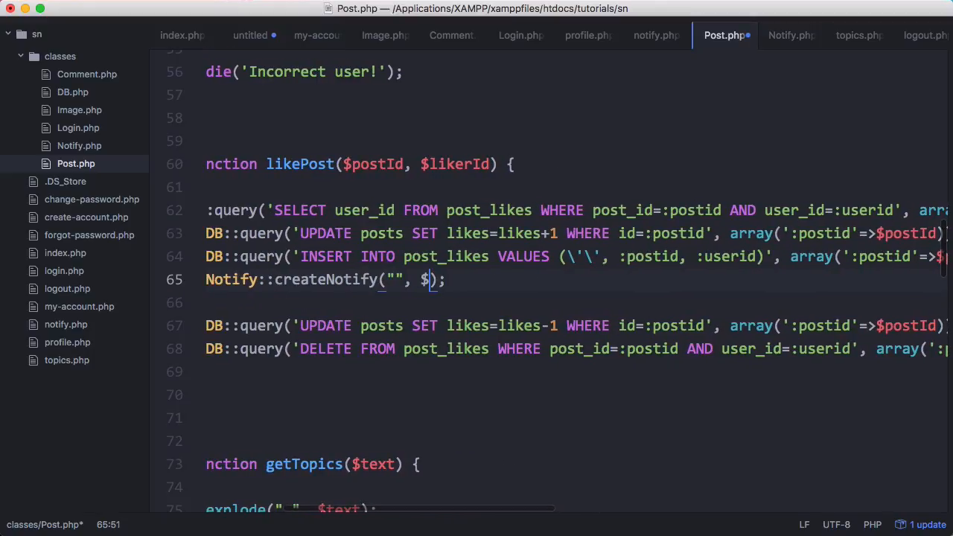
Add the $postid parameter to createNotify and begin a DB::query inside the branch.
click(793, 36)
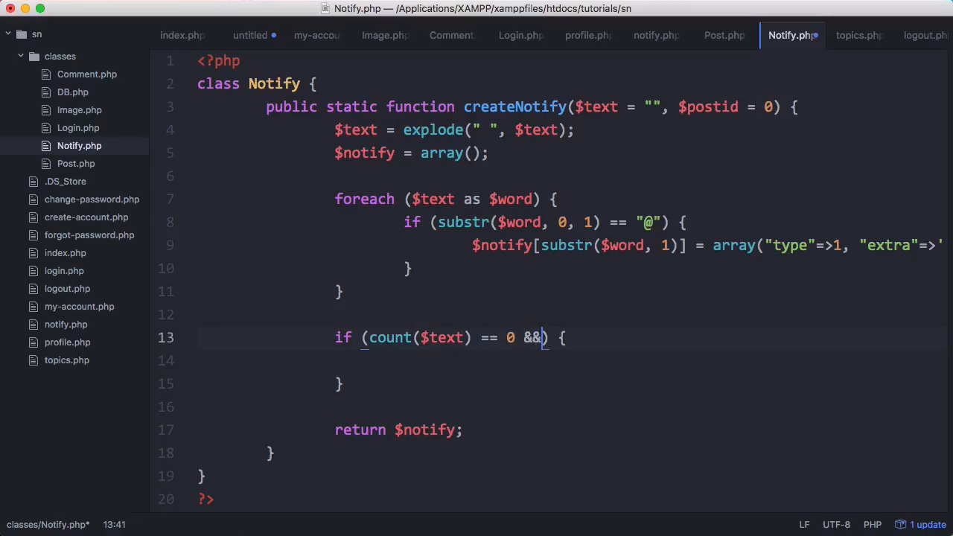
text($postid != 0)
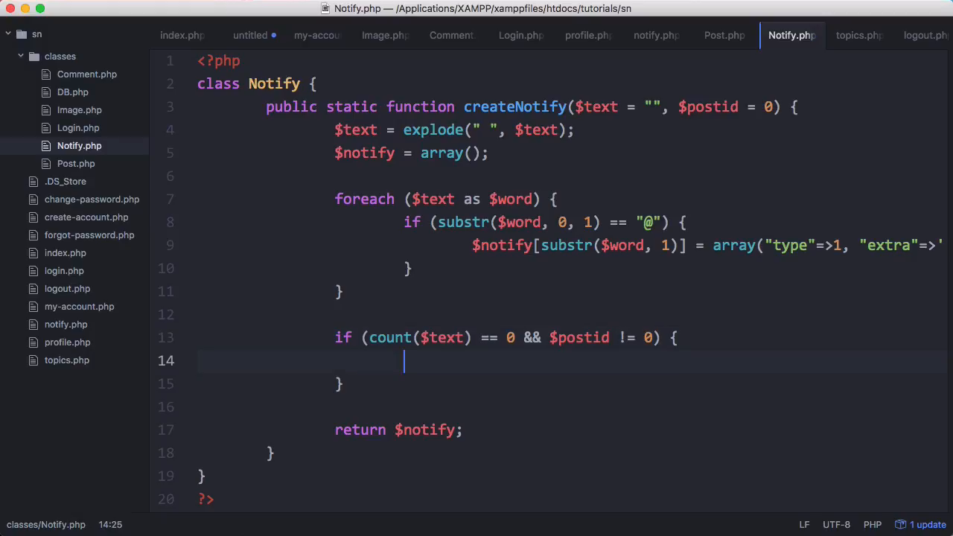
text(DB::query();)
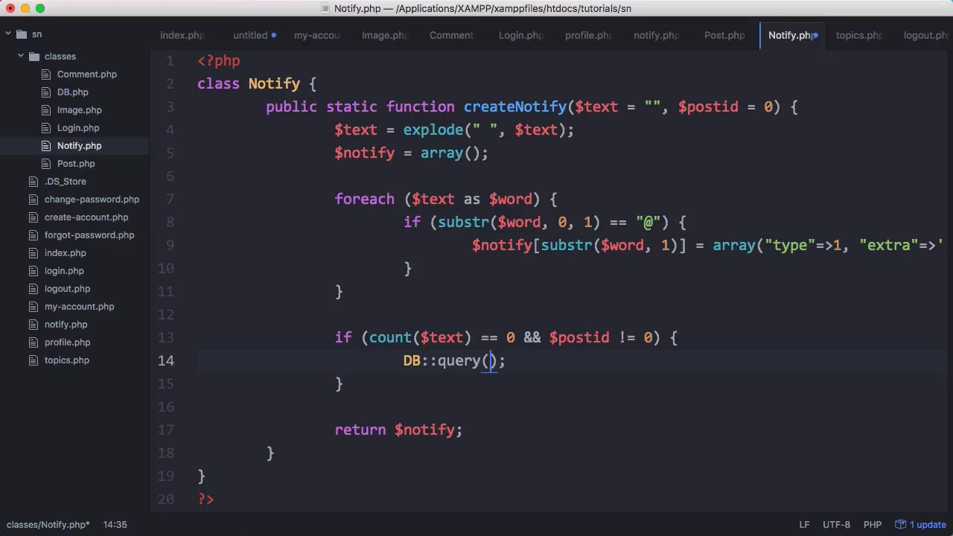
click(724, 36)
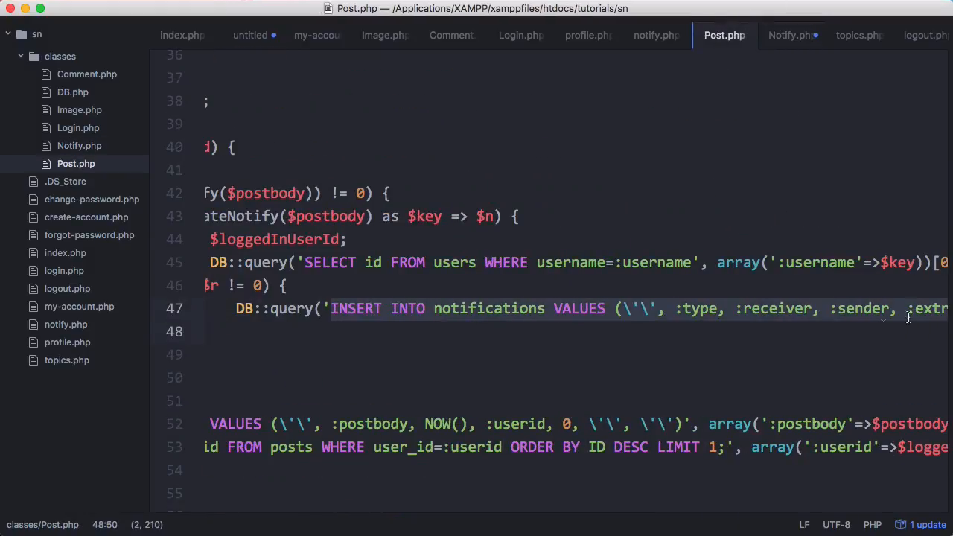
Paste the notifications INSERT query into the branch's DB::query with type 2.
click(792, 36)
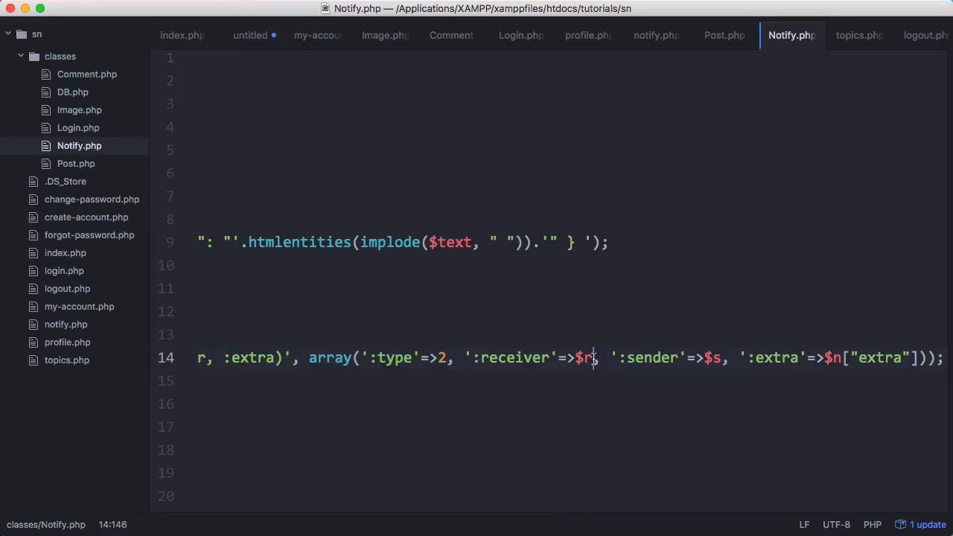
mouse_move(573, 304)
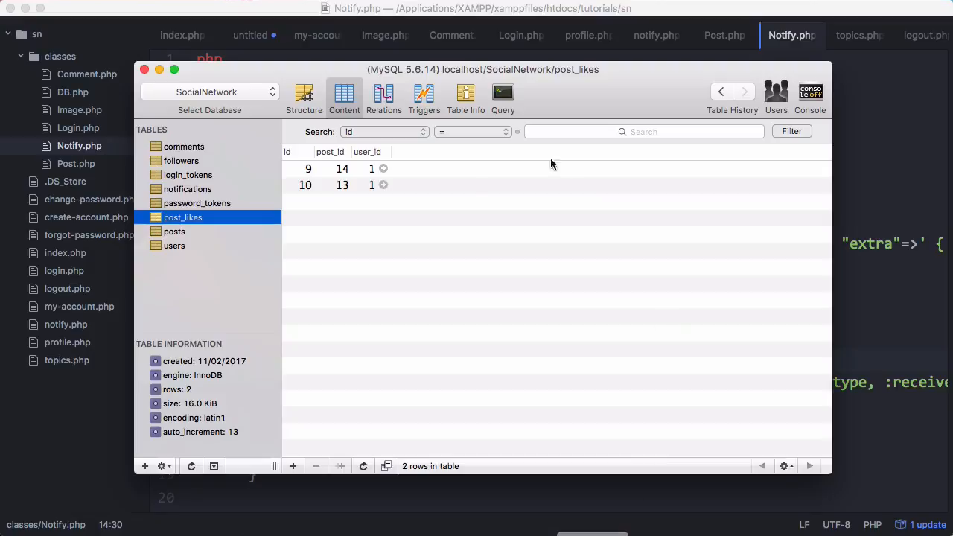
Write SELECT posts.user_id, post_likes.user_id FROM posts, post_likes WHERE posts.id = post_likes.post_id.
click(504, 97)
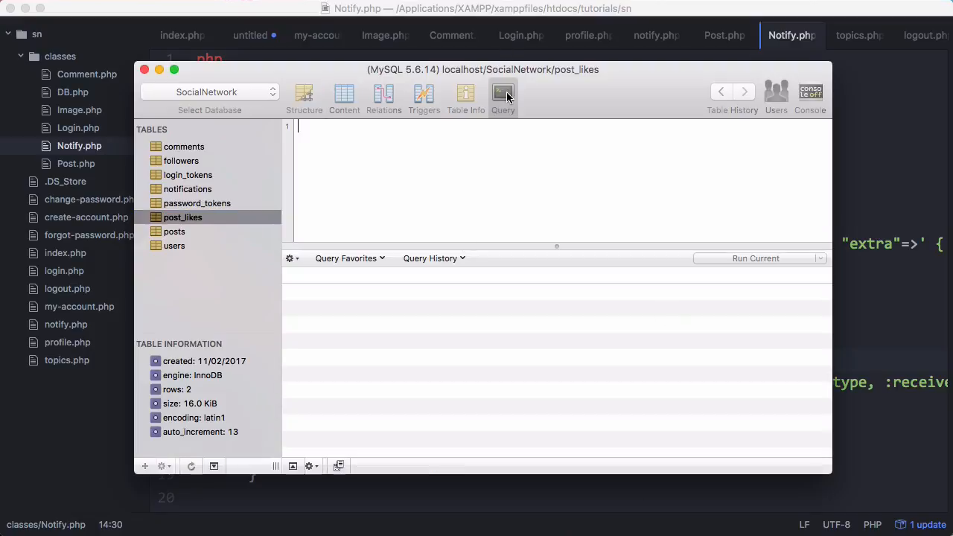
text(SELECT)
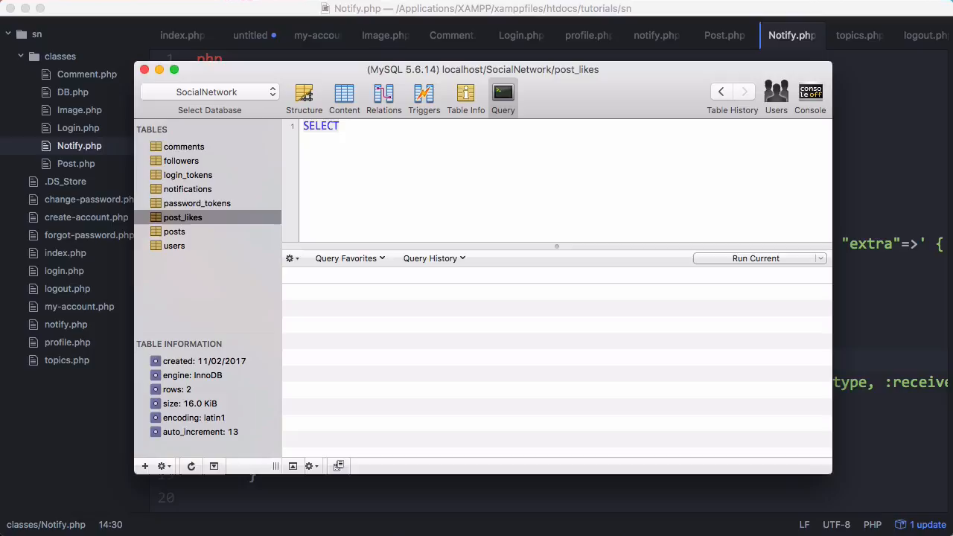
text(posts)
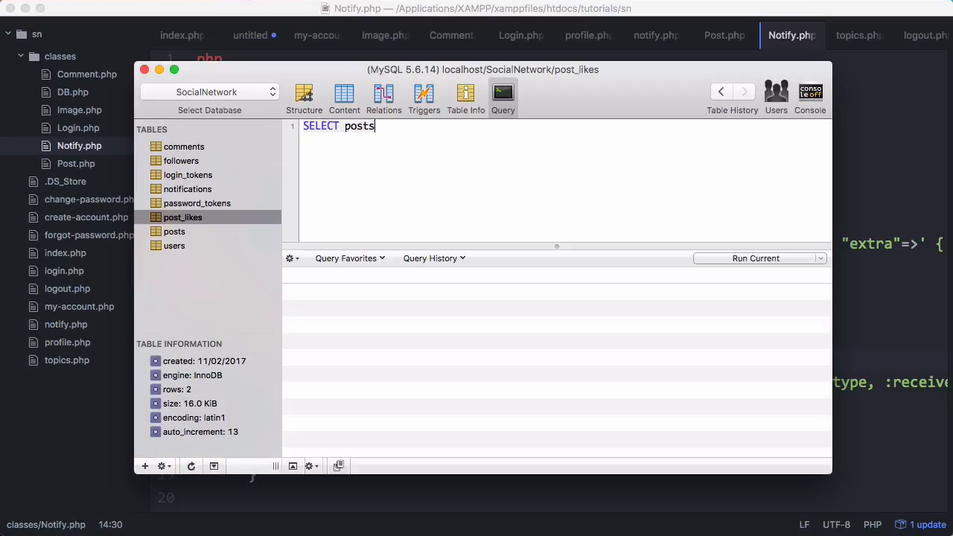
text(.user_id,)
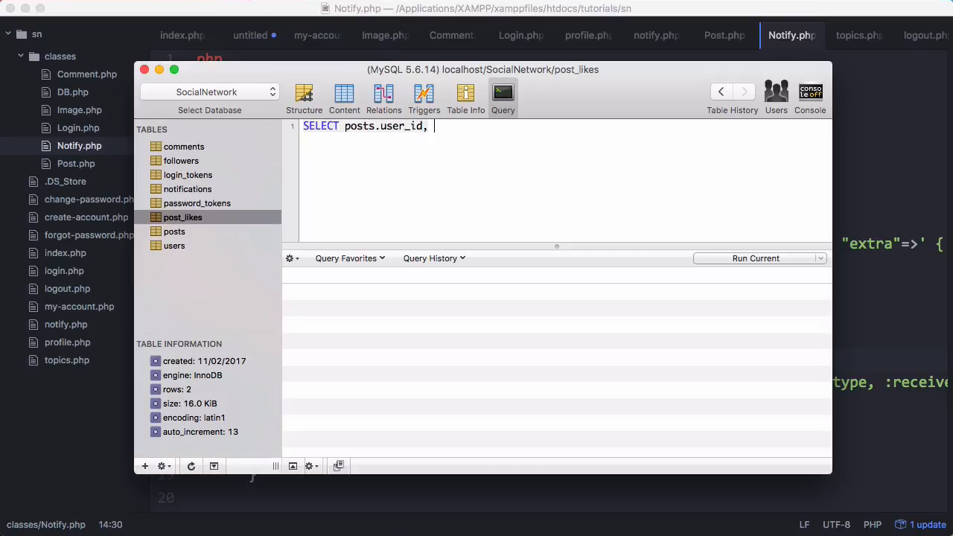
text(post_likes.user_id FROM)
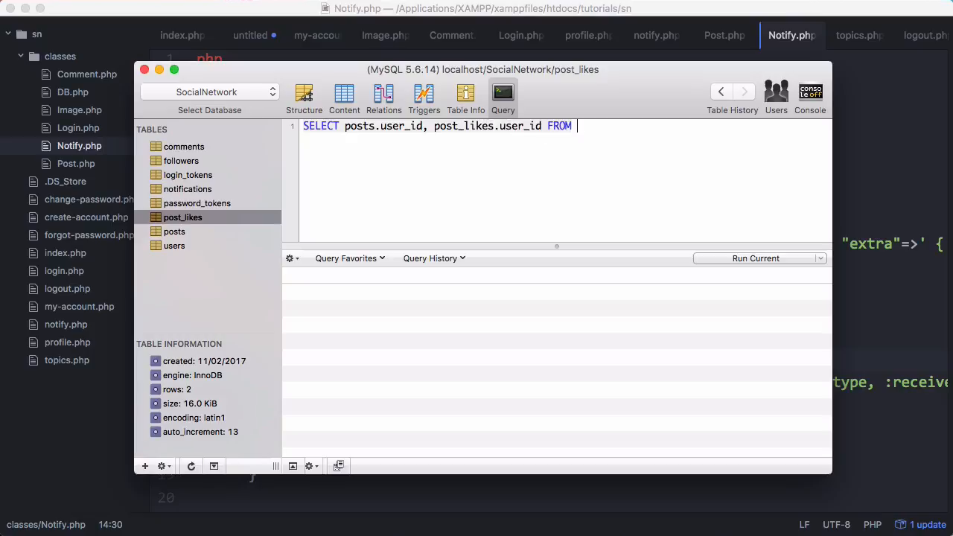
text(posts, users)
text(WHERE posts.)
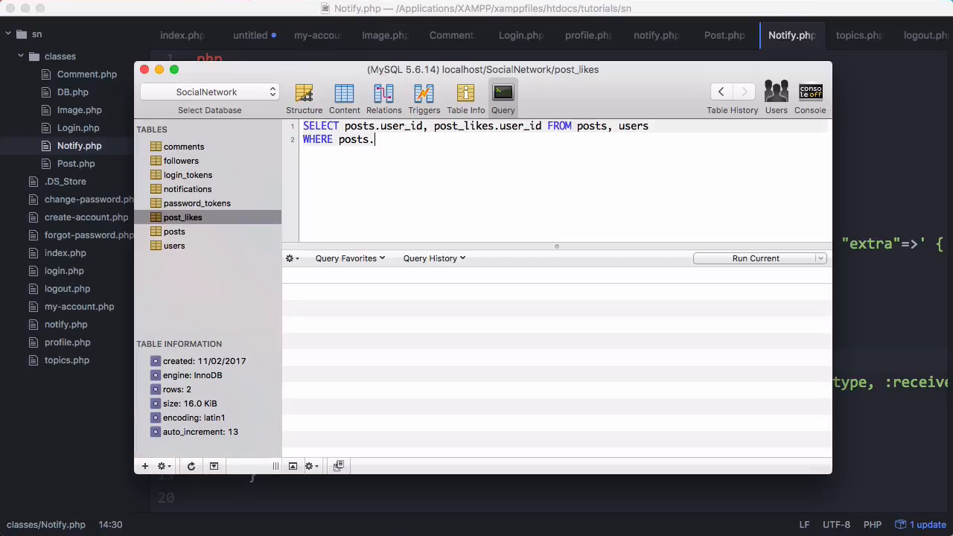
text(id)
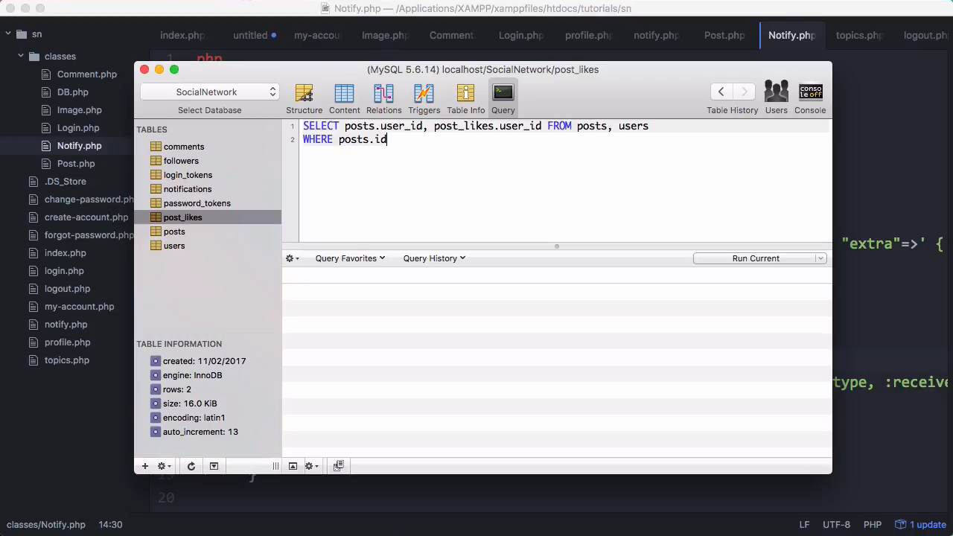
text(= post_lies.post_id;)
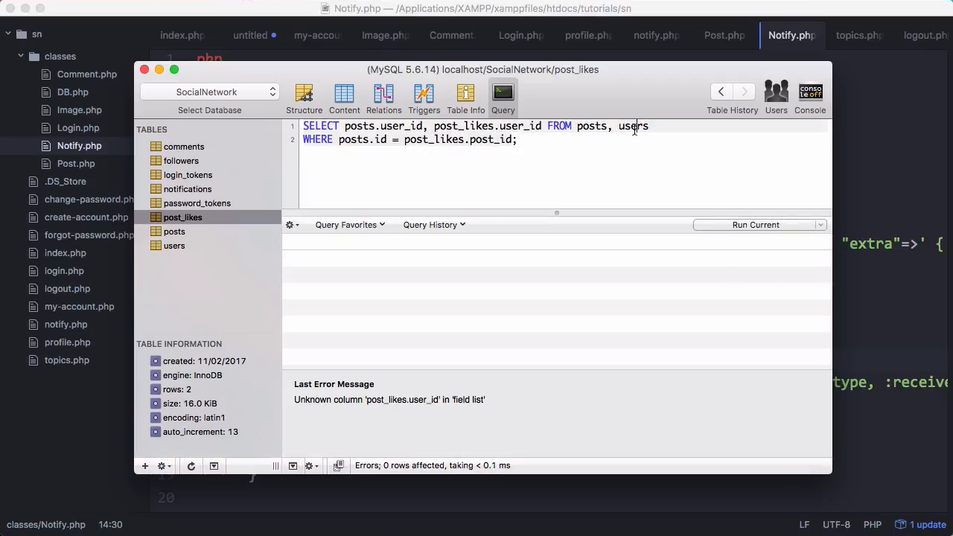
text(post_lik)
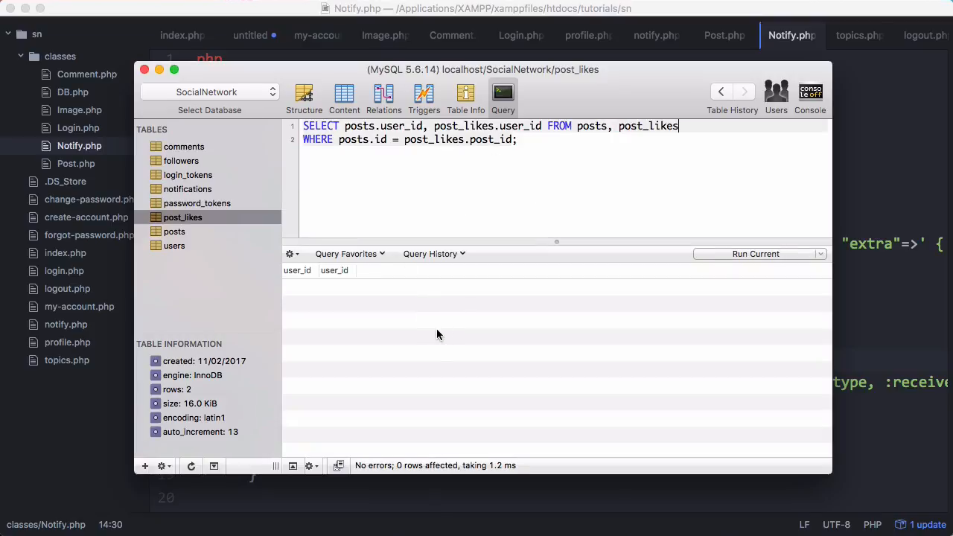
mouse_move(405, 203)
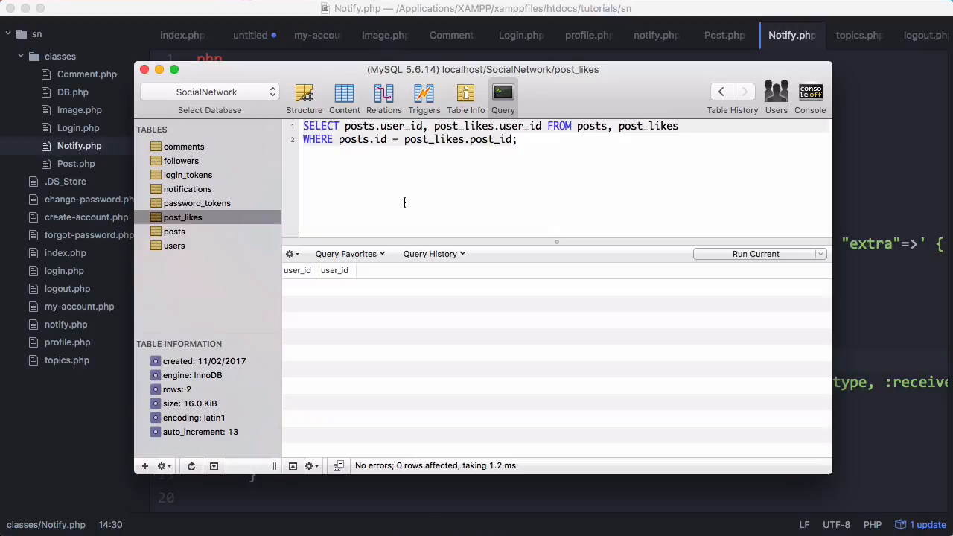
Truncate the post_likes table, then like the first profile post to add one row.
click(344, 97)
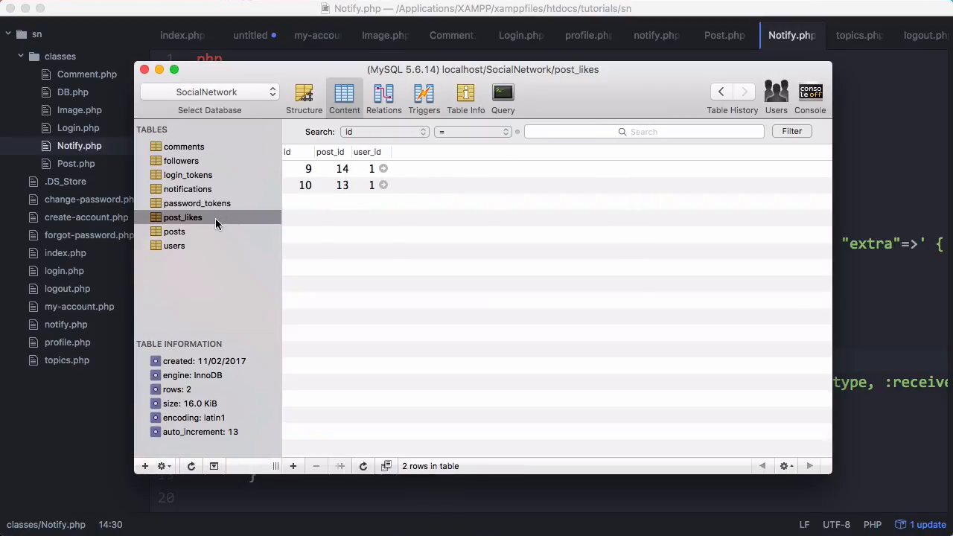
right_click(182, 217)
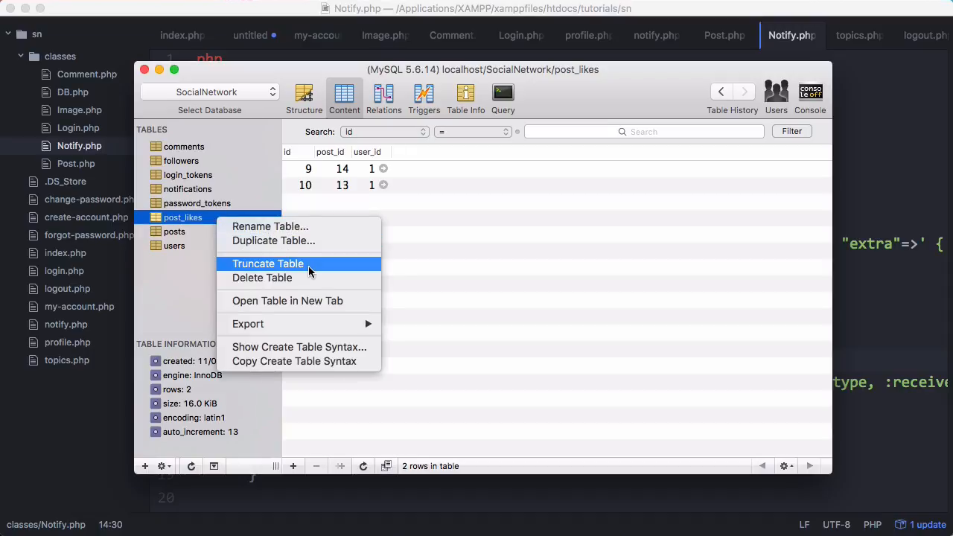
click(268, 264)
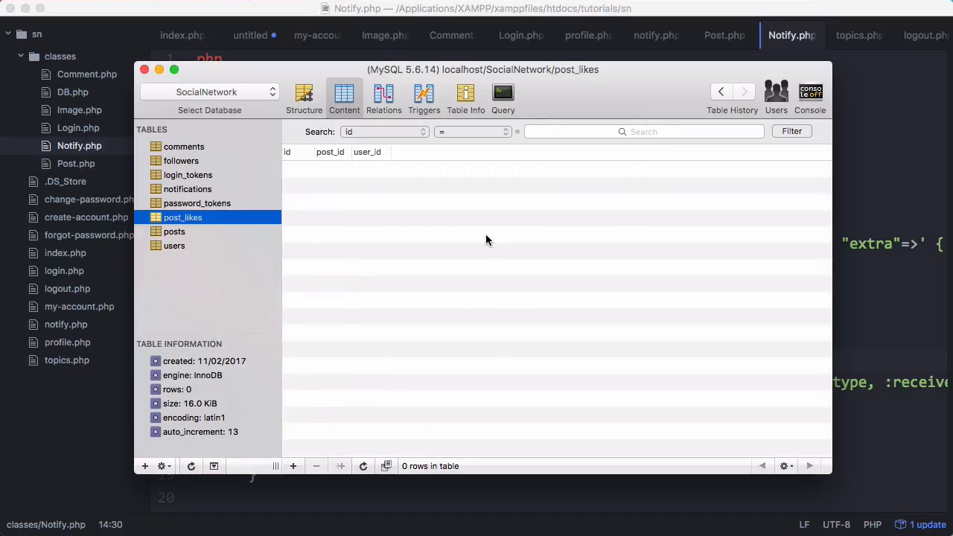
mouse_move(420, 205)
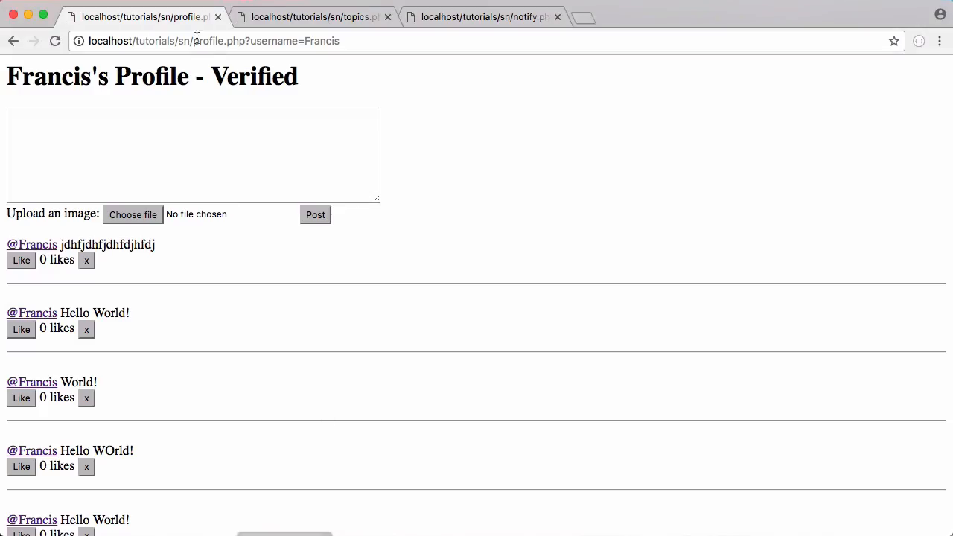
click(21, 259)
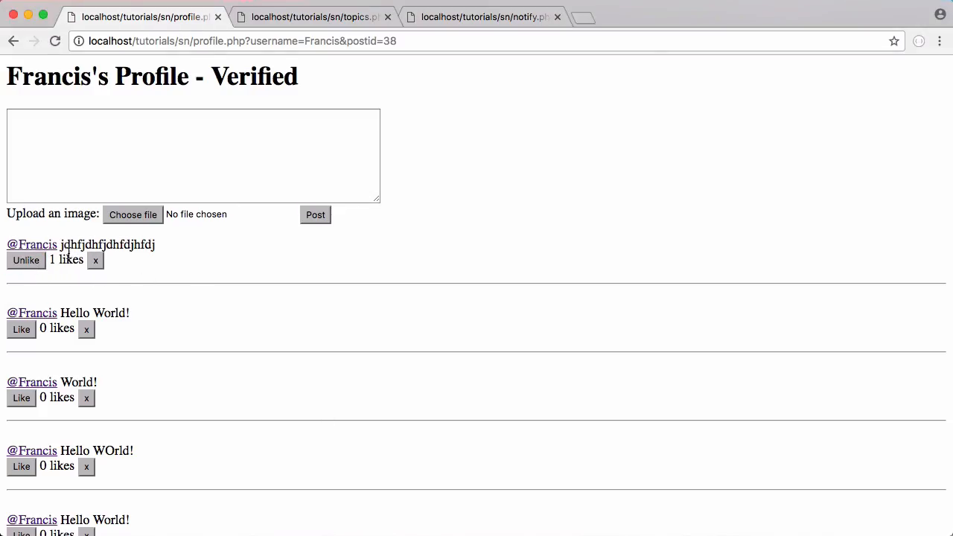
click(181, 218)
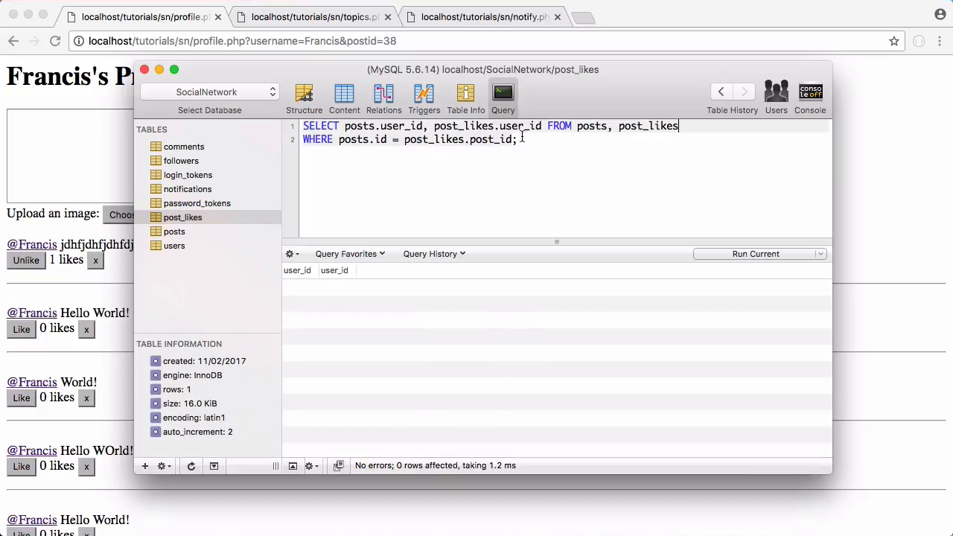
Alias the query columns AS receiver and AS sender and re-run it to see the like.
click(756, 254)
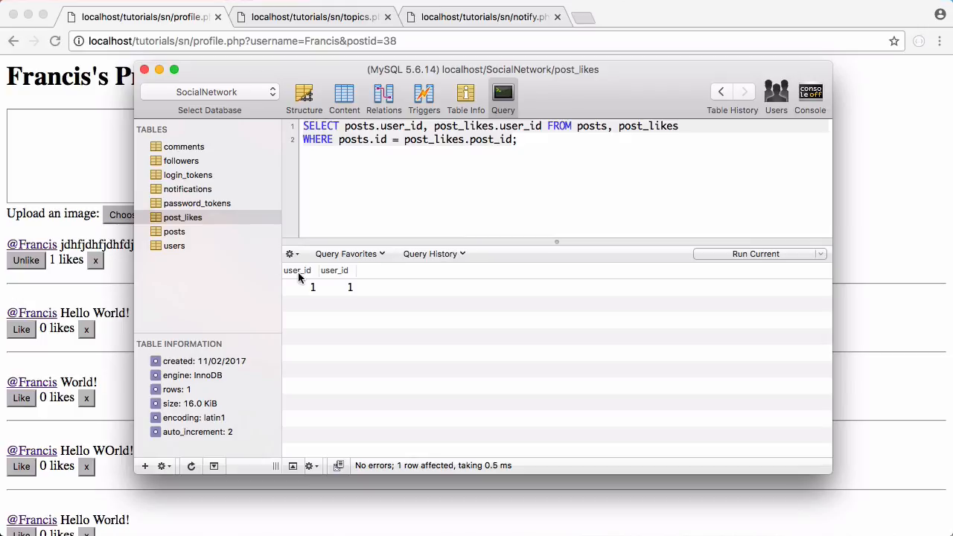
mouse_move(334, 291)
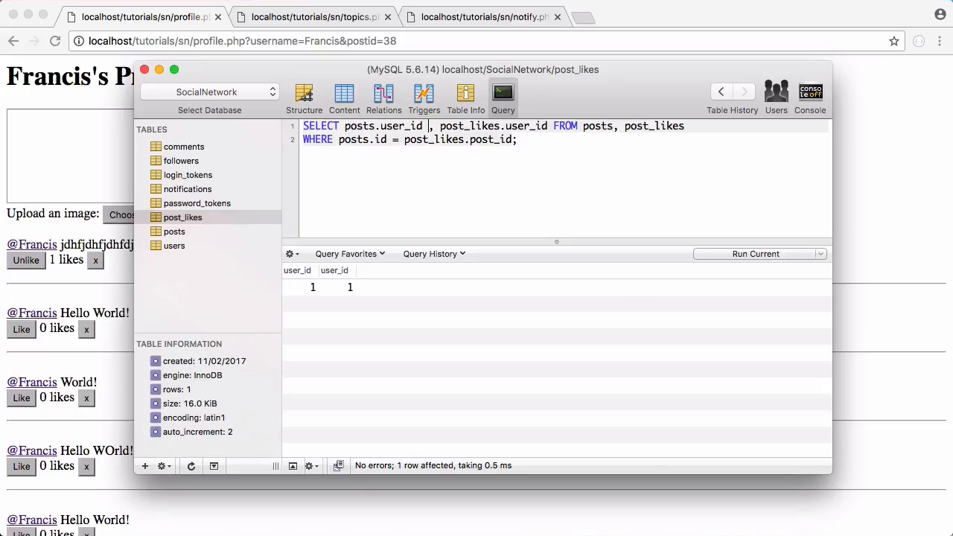
text(AS receiver)
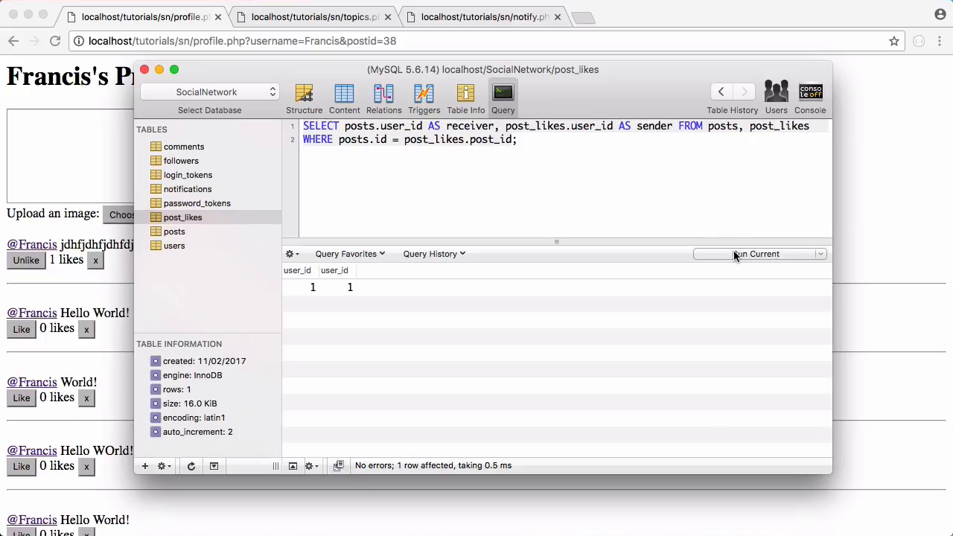
click(757, 253)
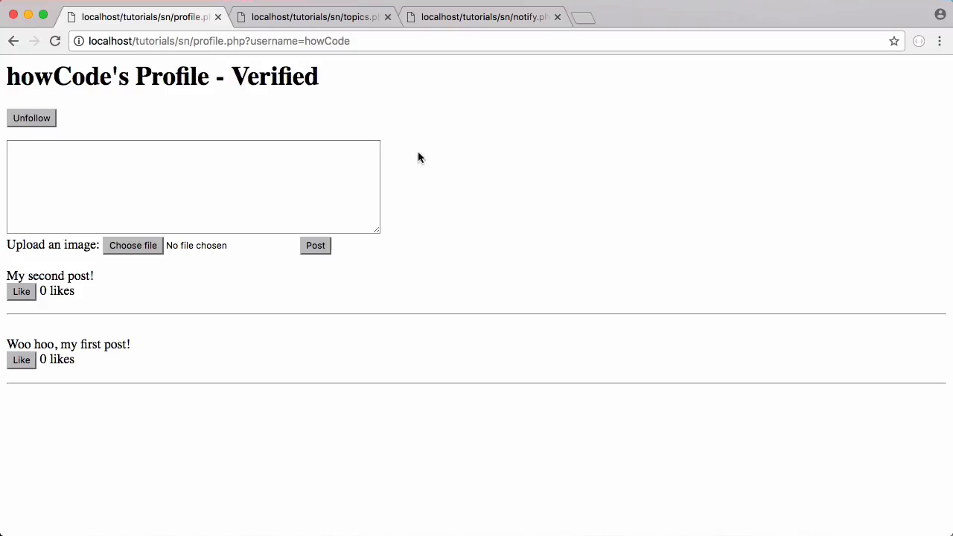
click(21, 290)
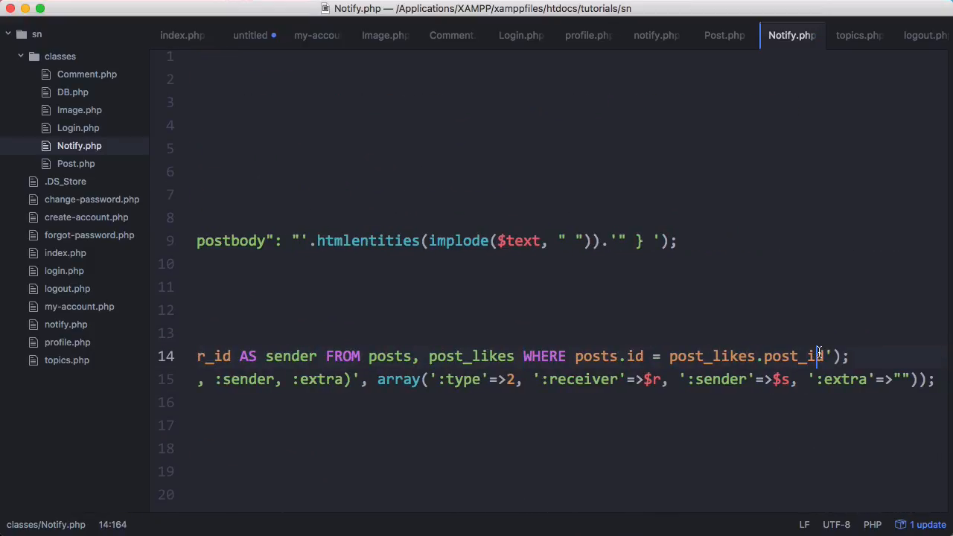
Filter the receiver/sender query in createNotify with WHERE posts.id=:postid.
text(WHERE)
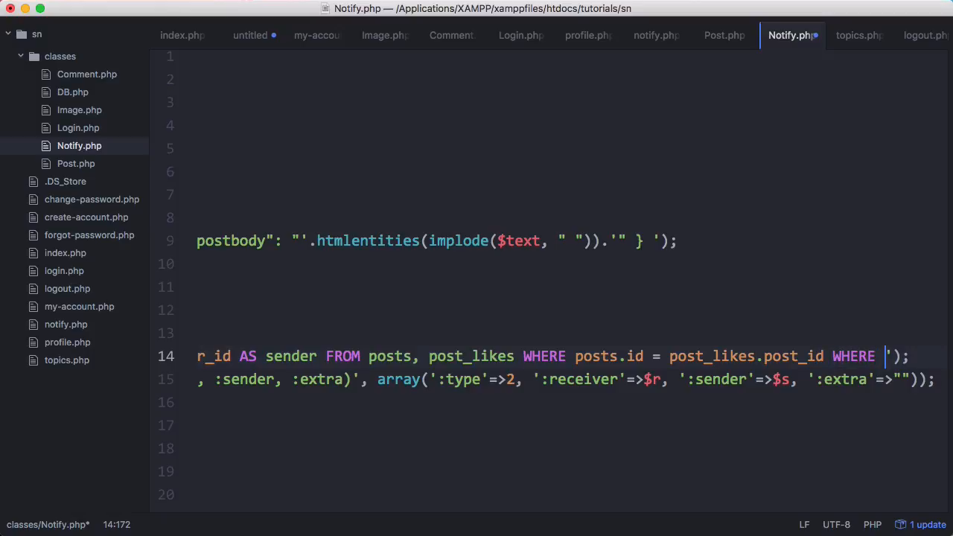
text(posts.id=)
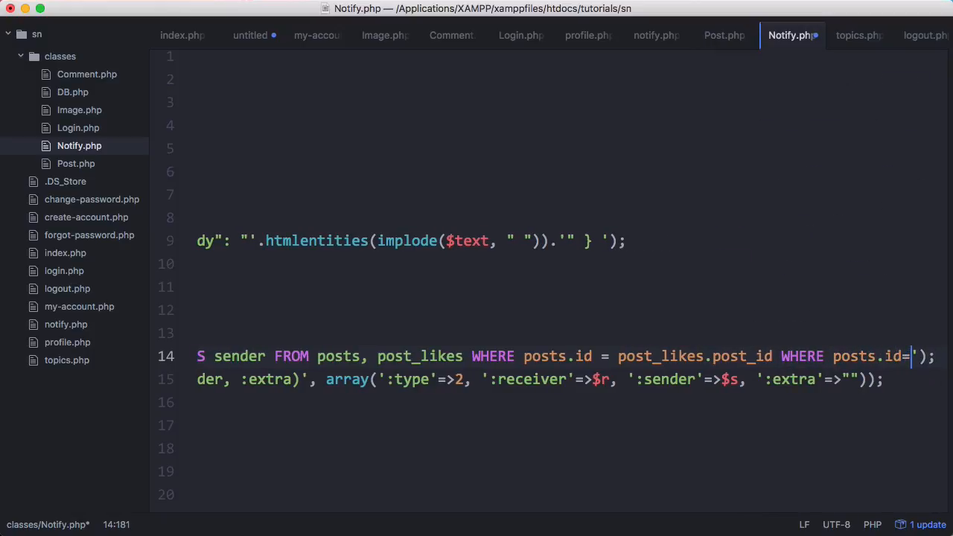
text(:postid', arr)
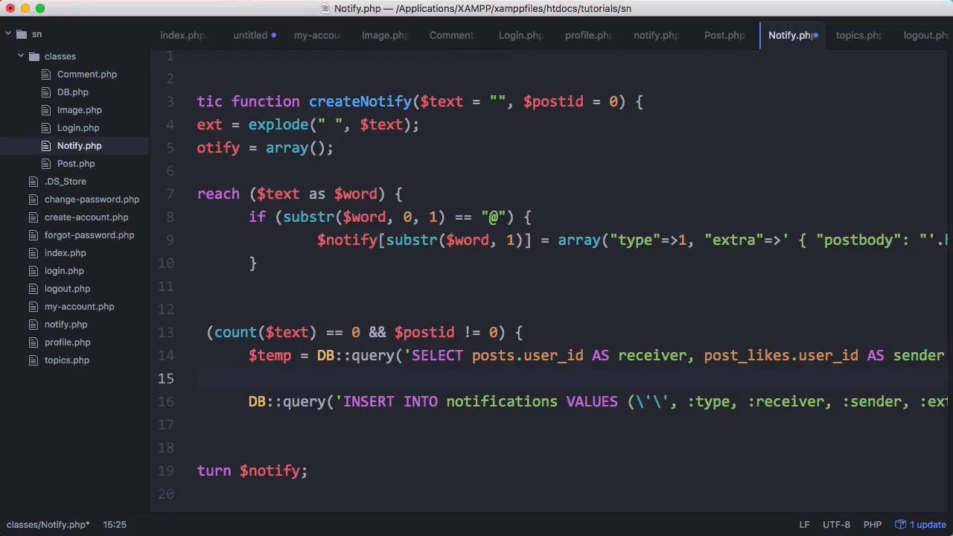
Store the first row's receiver in $r via $temp[0]["receiver"].
text($r = $tem)
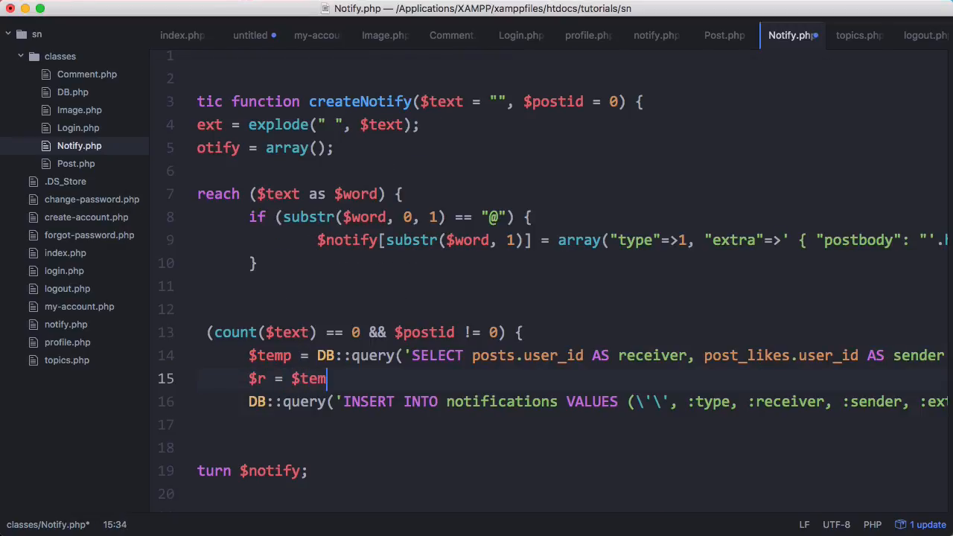
text(p[0])
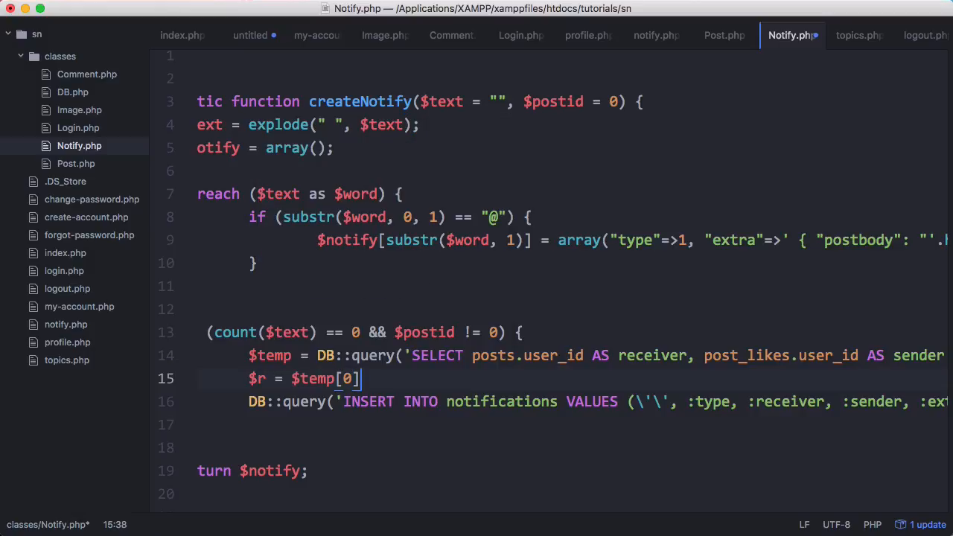
text(["ree"])
text($s = $temp[0]["sender"];)
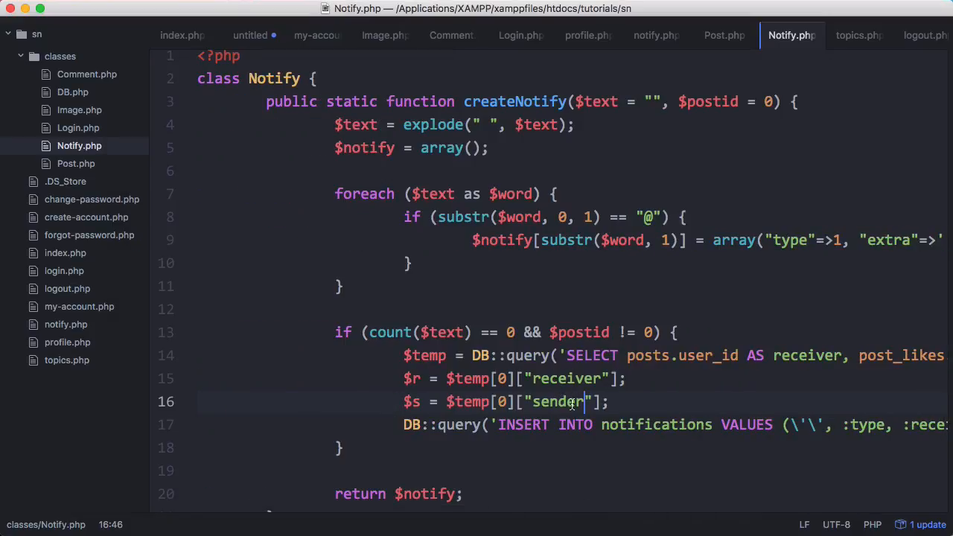
scroll(right, 3)
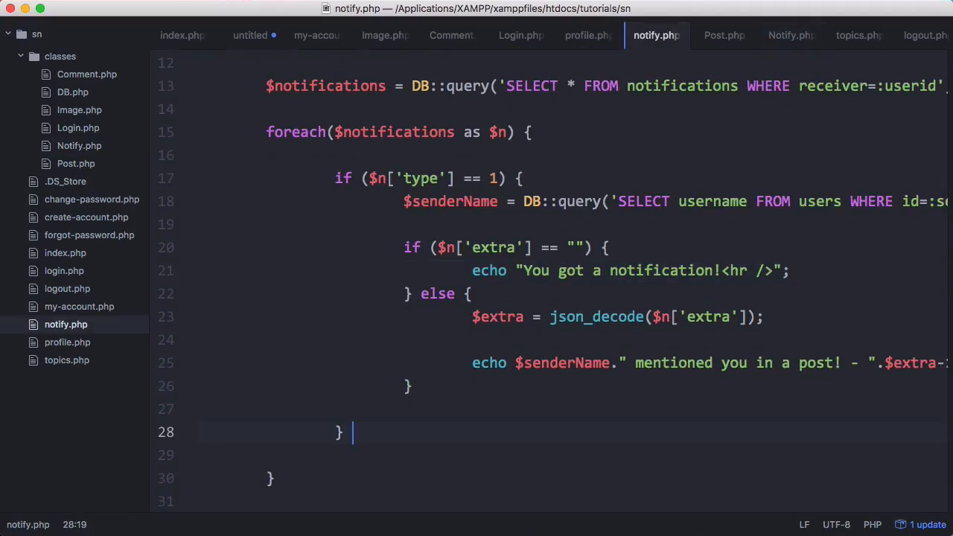
Write the else if ($n['type'] == 2) branch that echoes the sender's username.
text(else if () {)
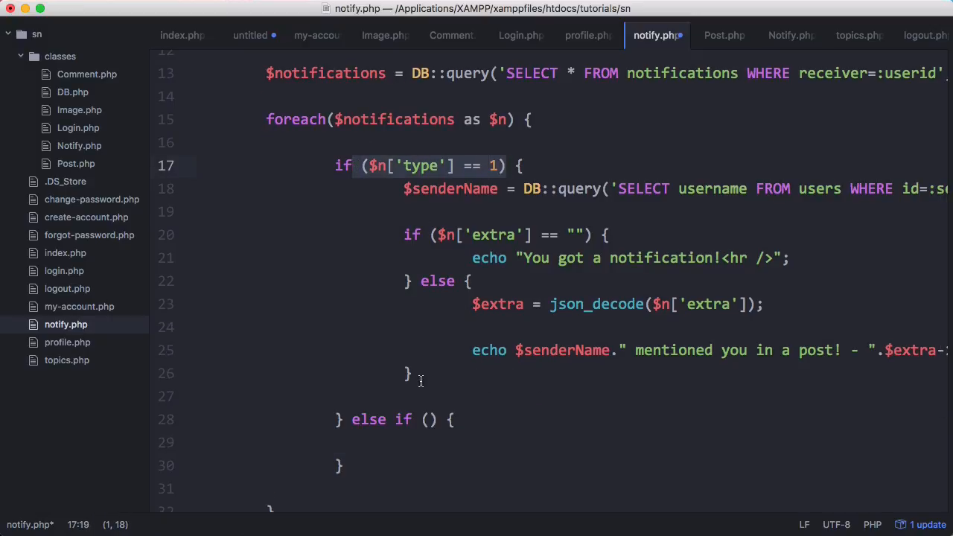
text($n['type'] == 2)
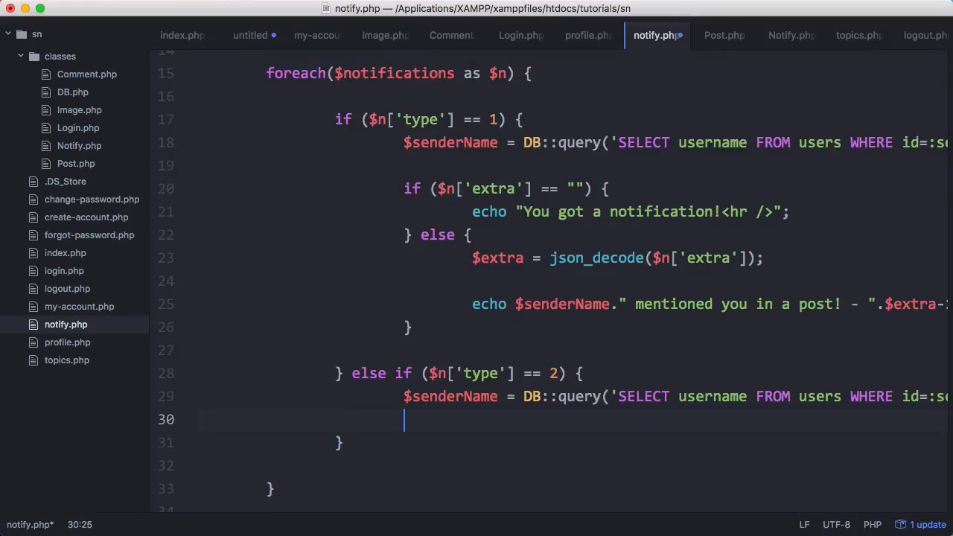
text(echo $send)
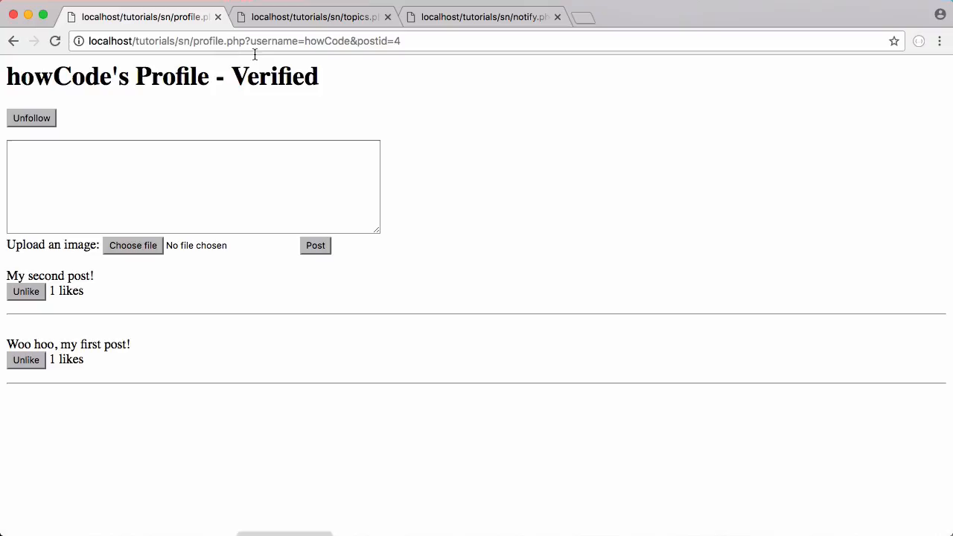
click(484, 17)
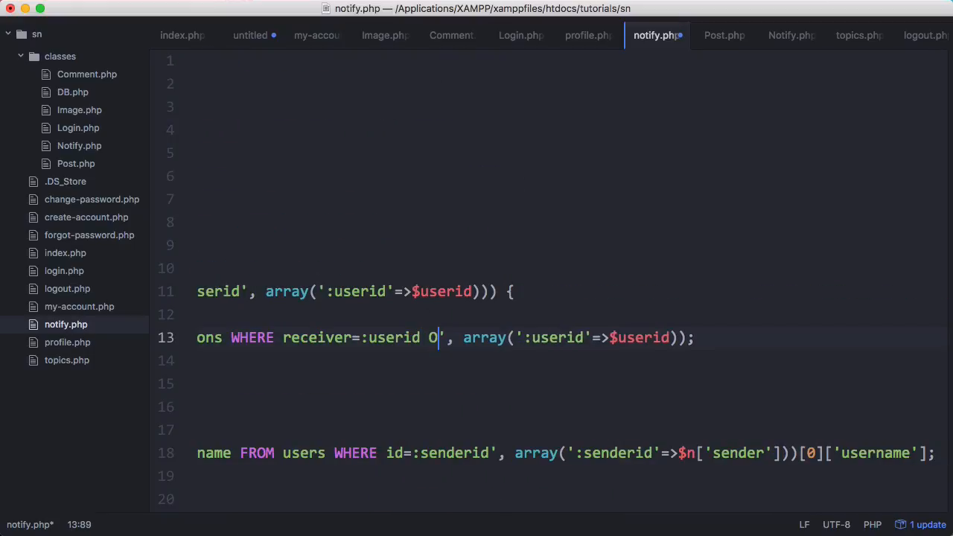
Append ORDER BY id DESC to the notifications SELECT query.
text(RDER BY id)
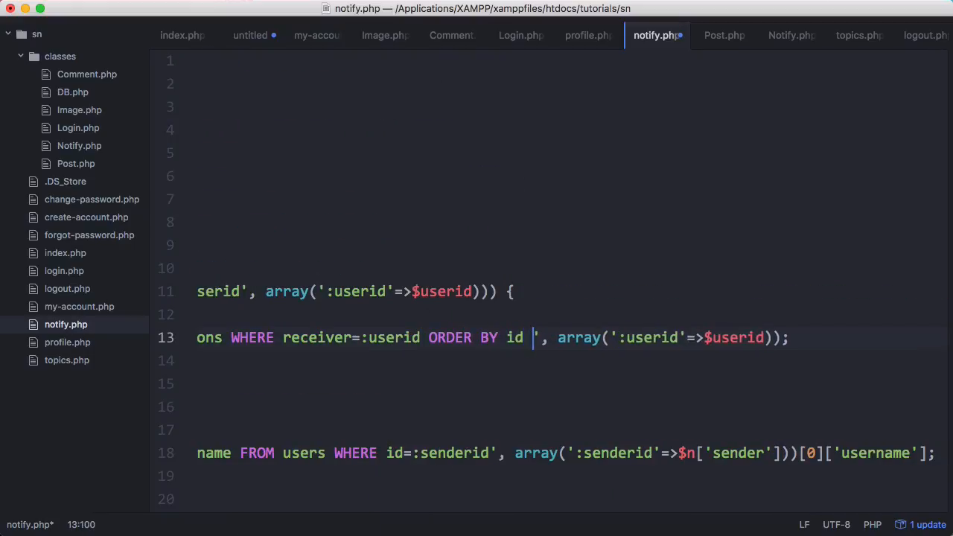
text(DESC)
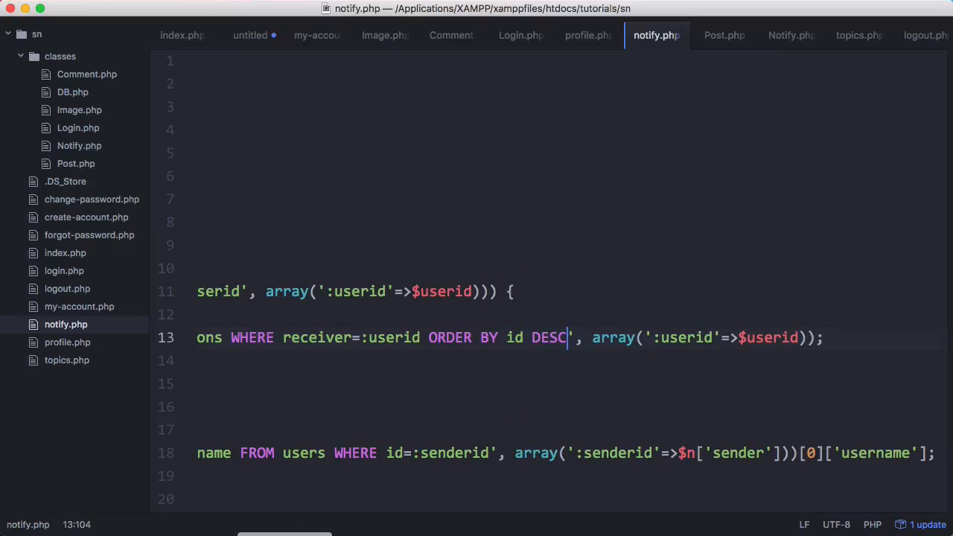